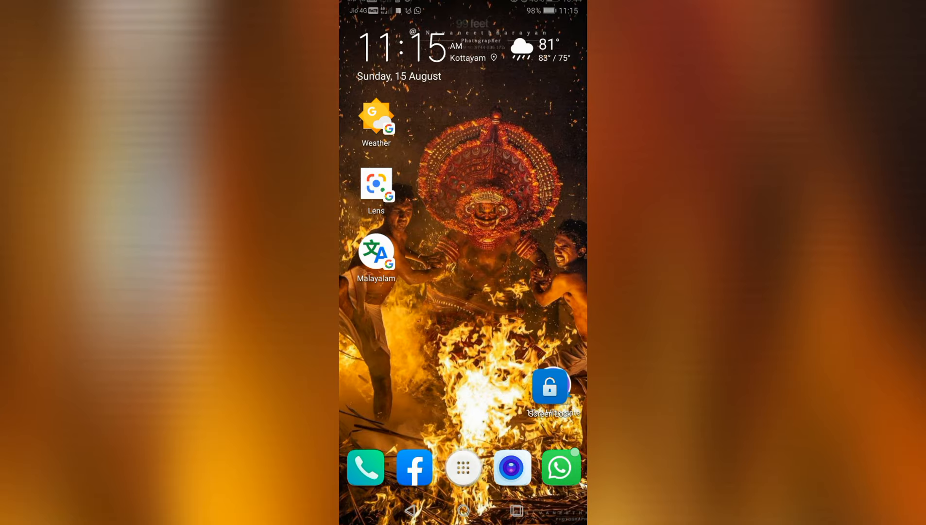
Go from the home screen into Settings and down to the System section
click(462, 466)
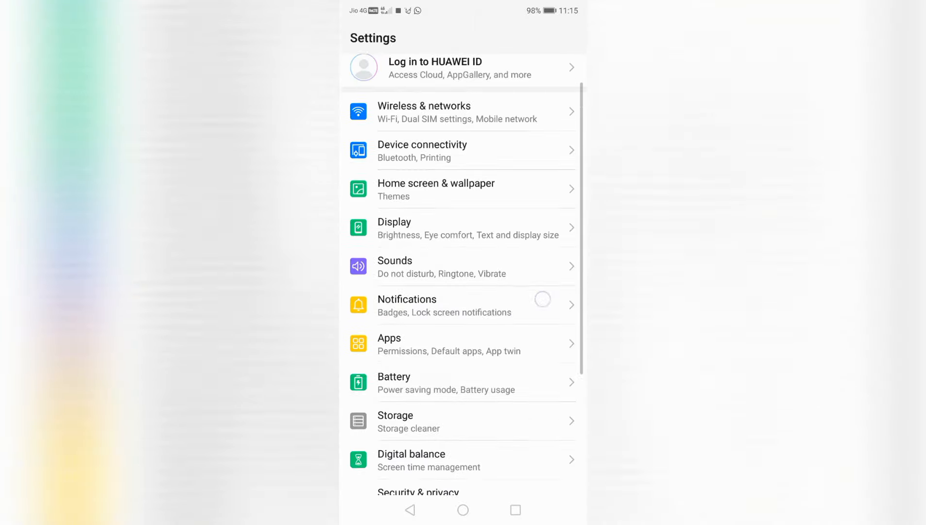
scroll(down, 3)
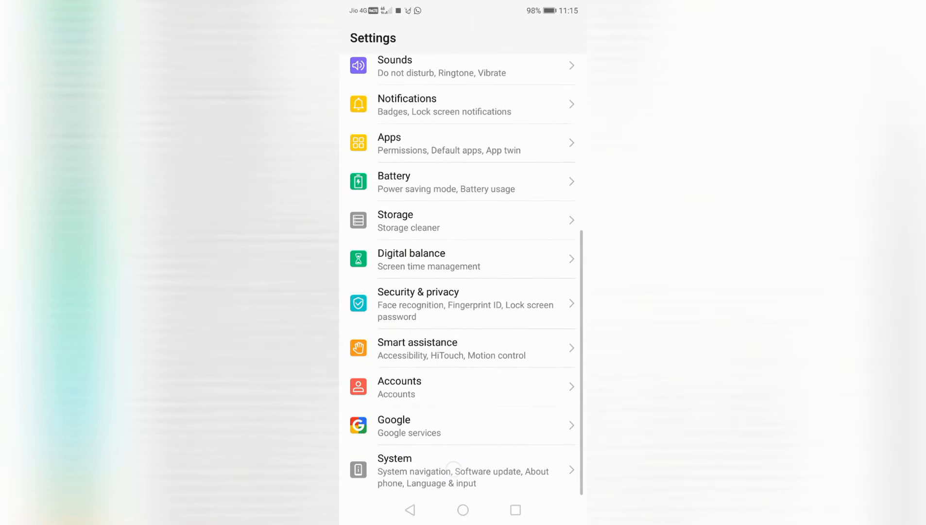
click(460, 469)
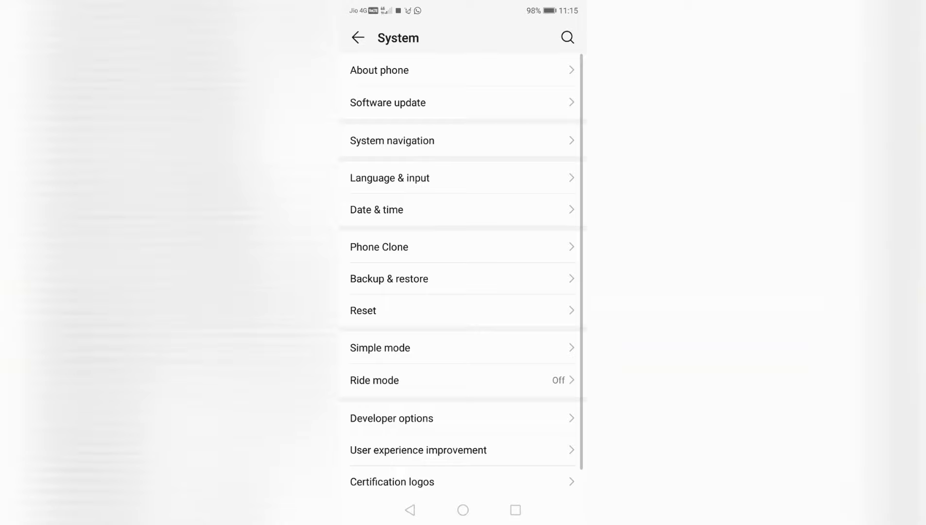
Show the System navigation page, currently on three-key navigation
click(391, 140)
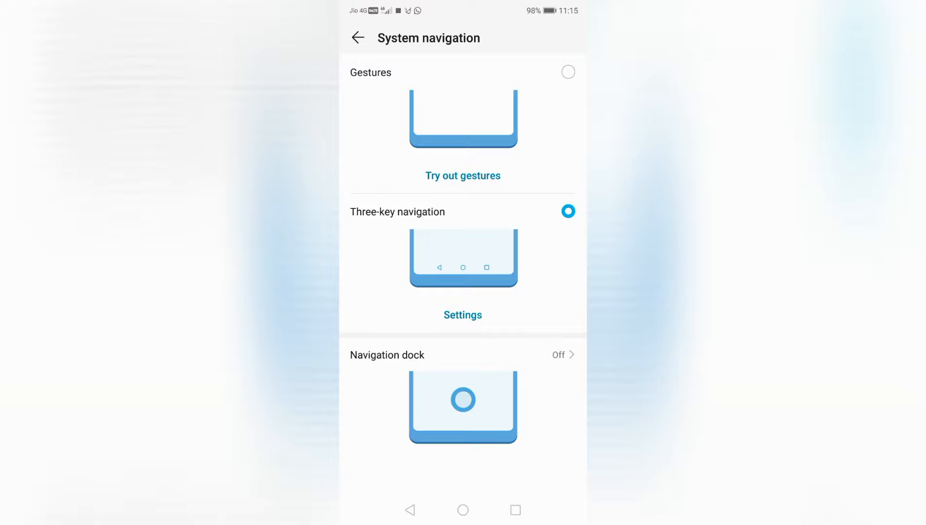
Select Gestures as the navigation method instead of three-key navigation
click(567, 72)
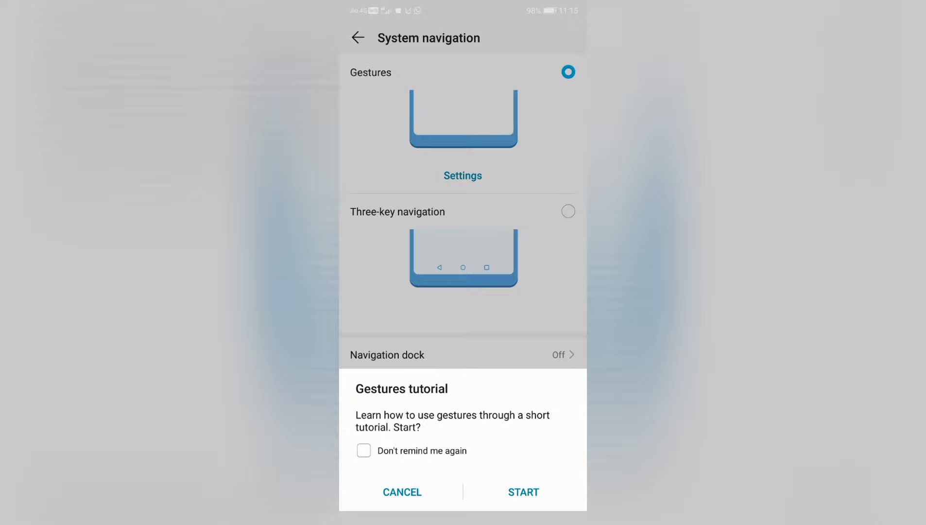
Start the tutorial and pick the boathouse photo to practise the go-back swipe
click(401, 490)
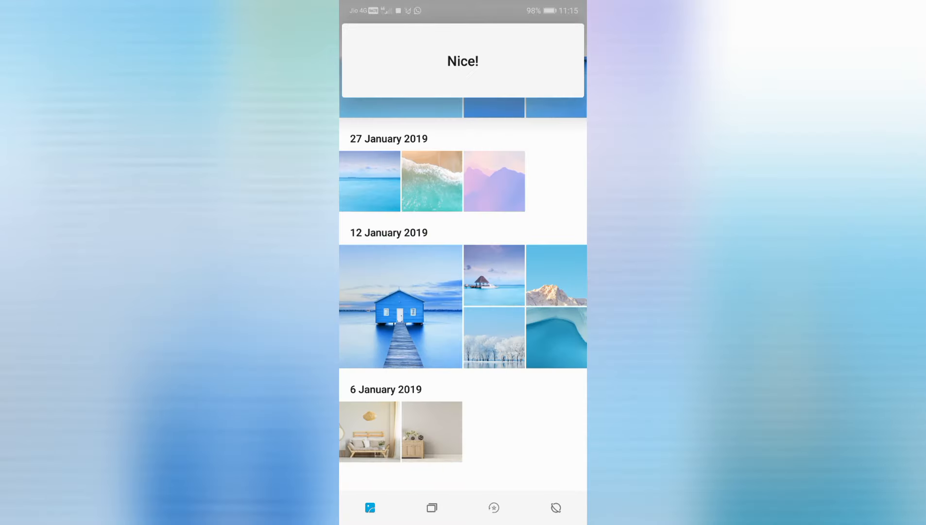
click(399, 306)
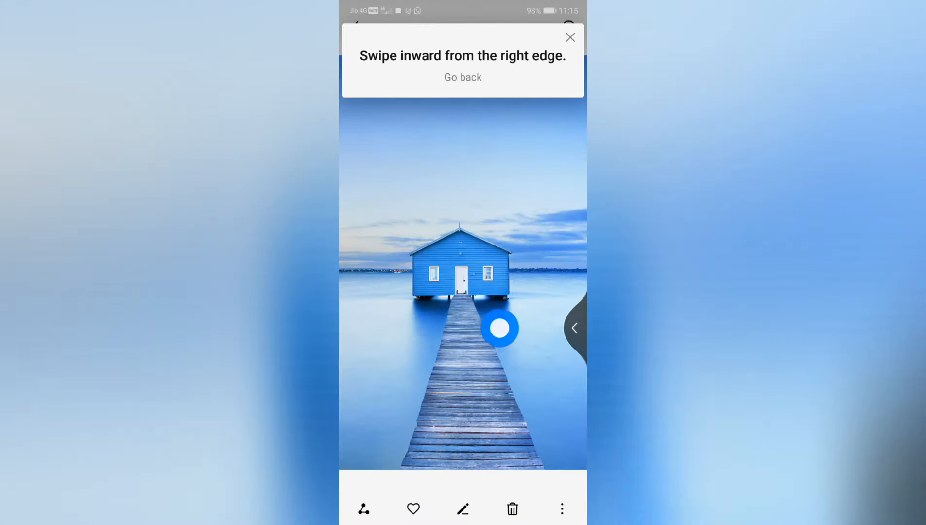